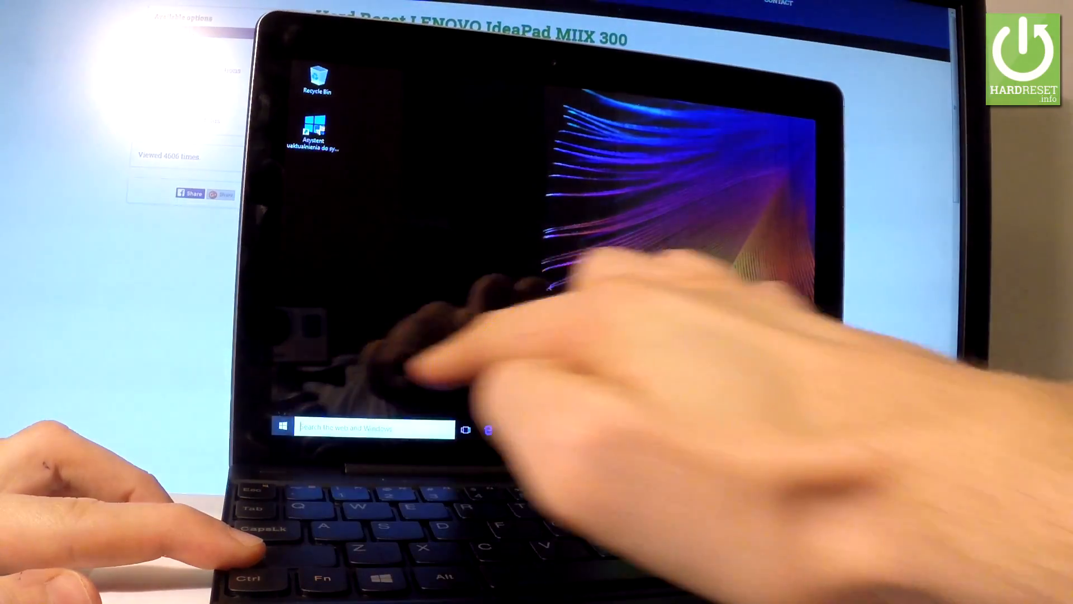
Step: Restart the tablet from the Start menu's Power options into advanced startup
click(281, 427)
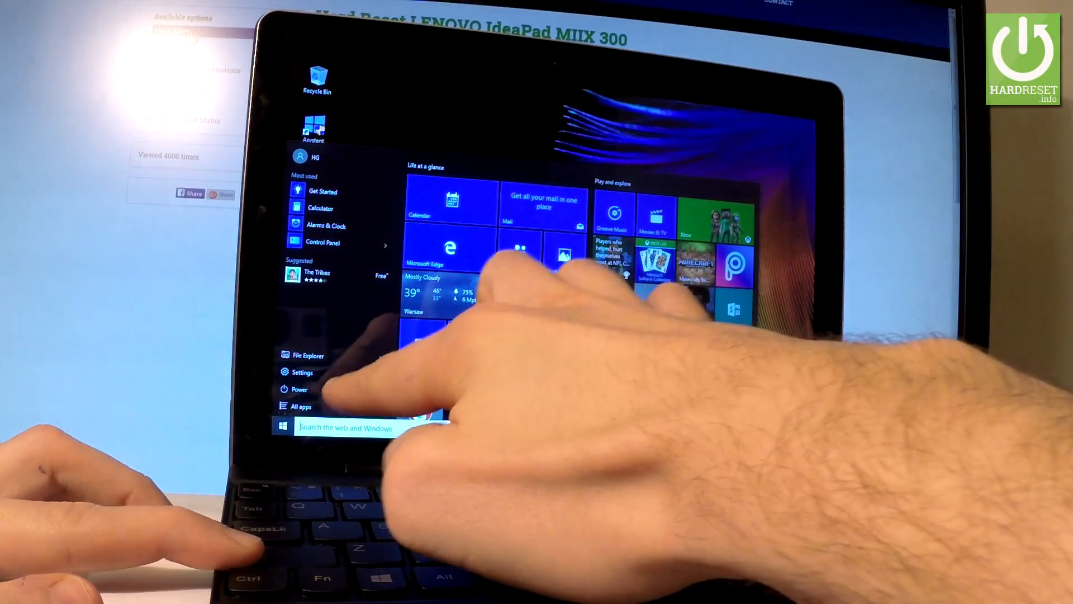
click(299, 390)
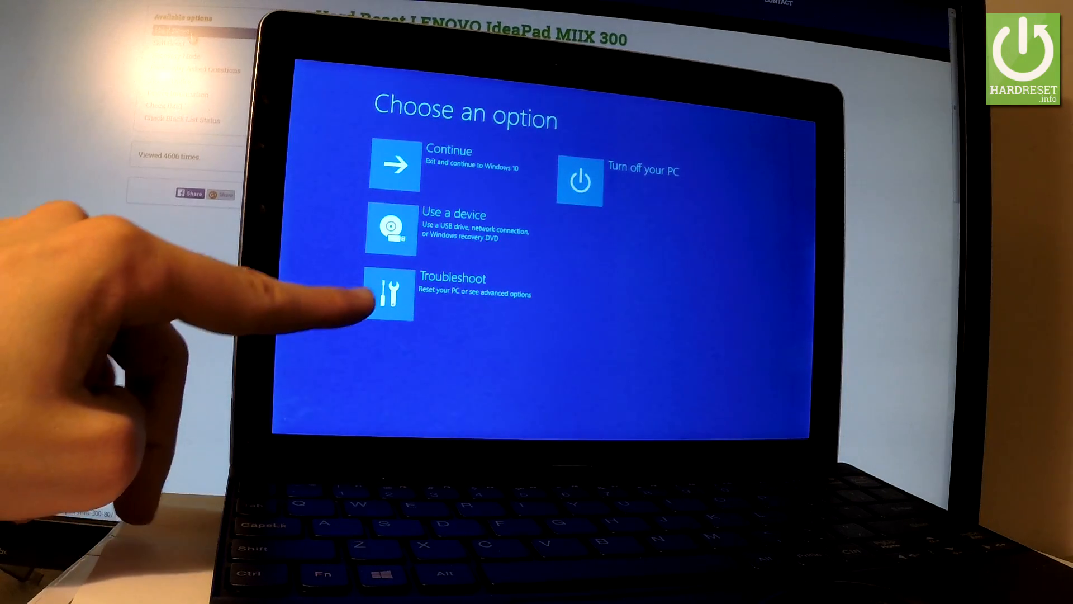
Step: Go to Troubleshoot and Reset this PC, choosing Remove everything
click(391, 294)
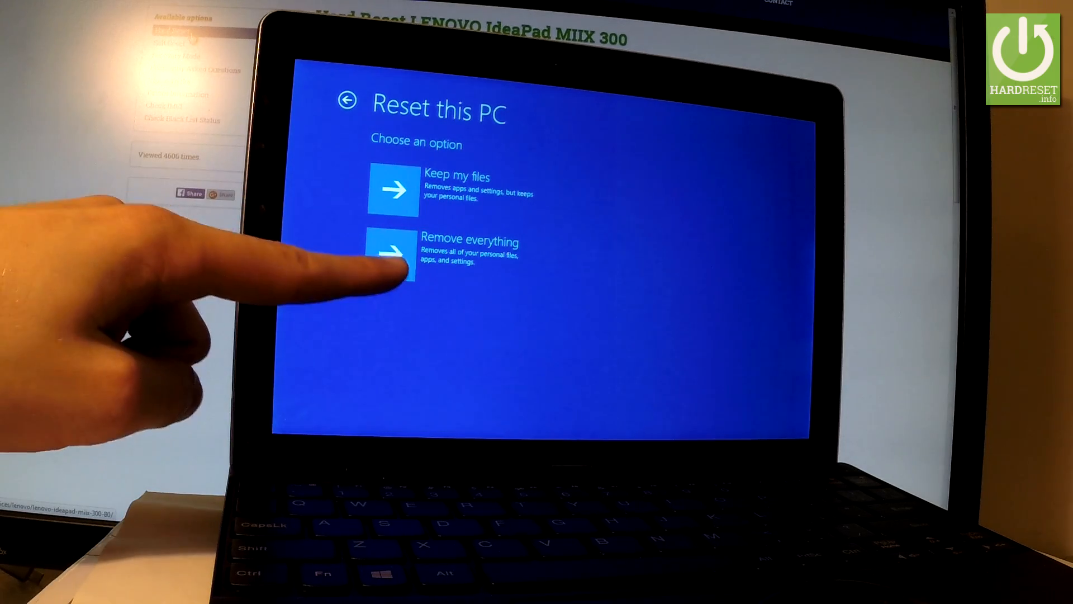
click(393, 252)
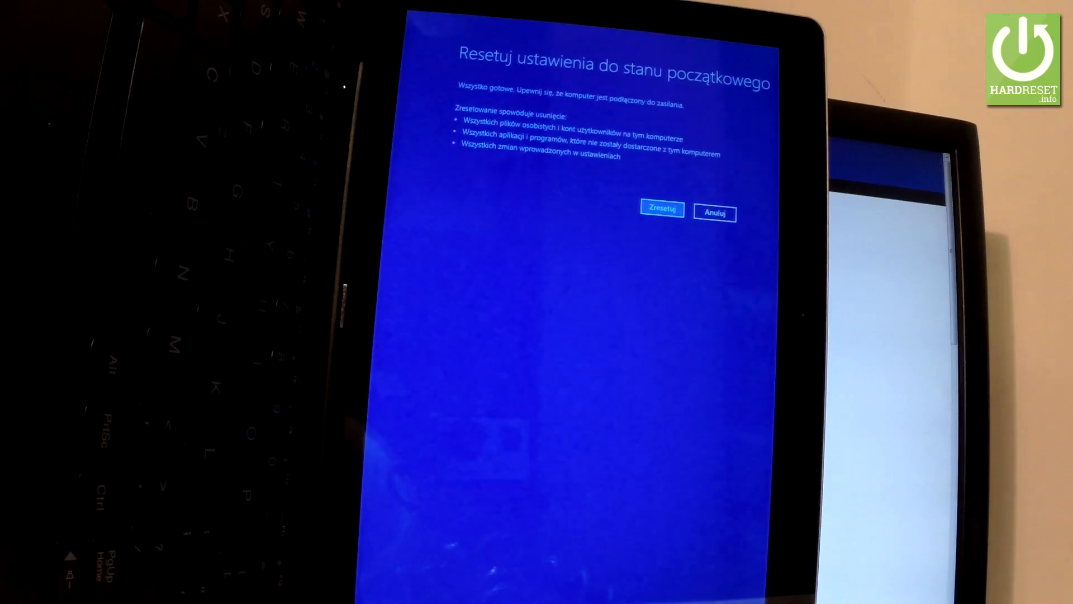
Step: Tap Zresetuj (Reset) on the confirmation screen to start the reset
click(661, 208)
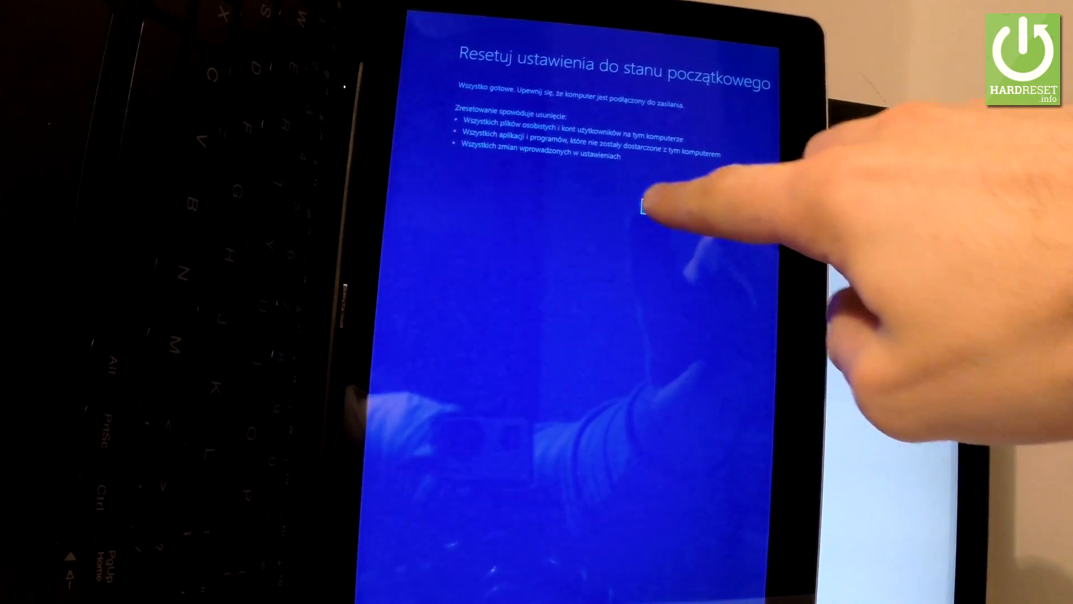
click(654, 209)
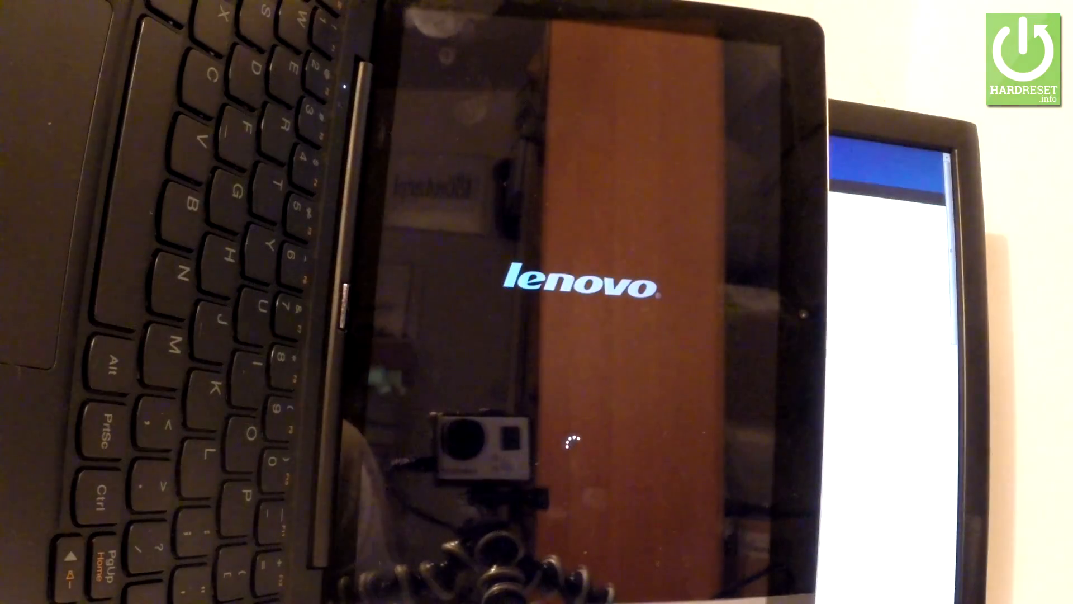